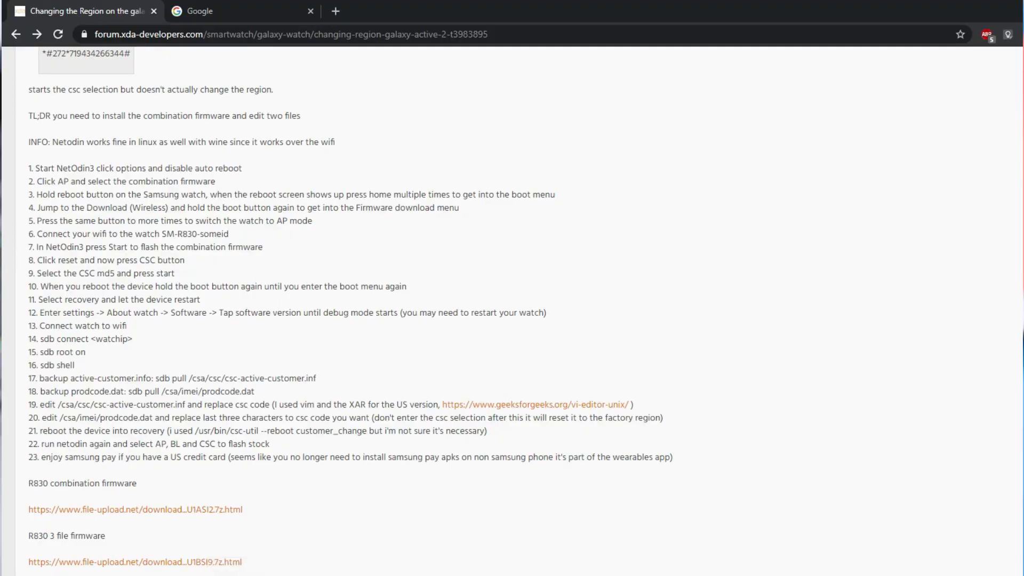
Step: Highlight the R830 firmware heading, then select the smR820XXU1ASHF folder, WiFi_Net_Odin and SDBstarterKidv1 in turn
double_click(39, 483)
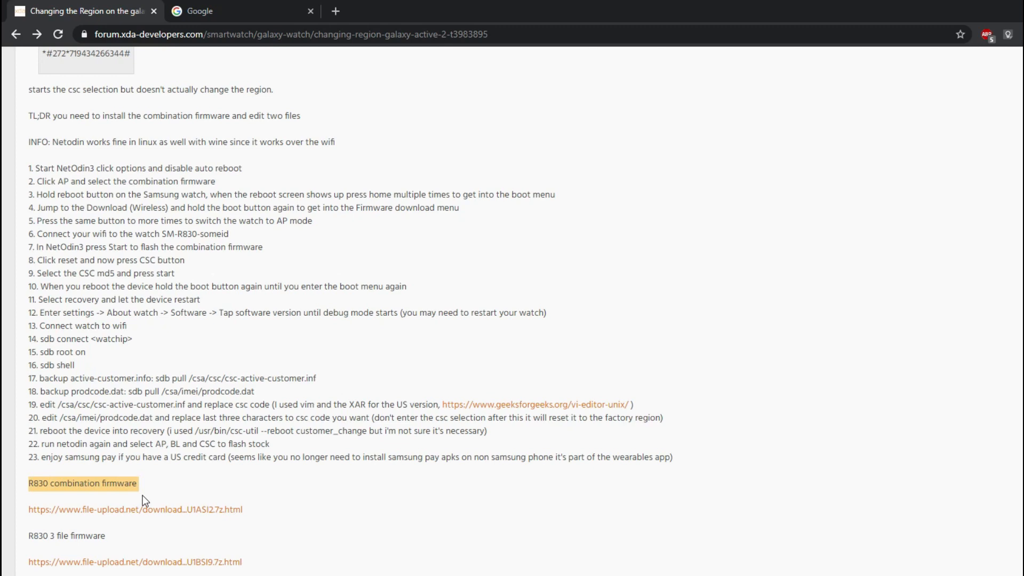
scroll(down, 3)
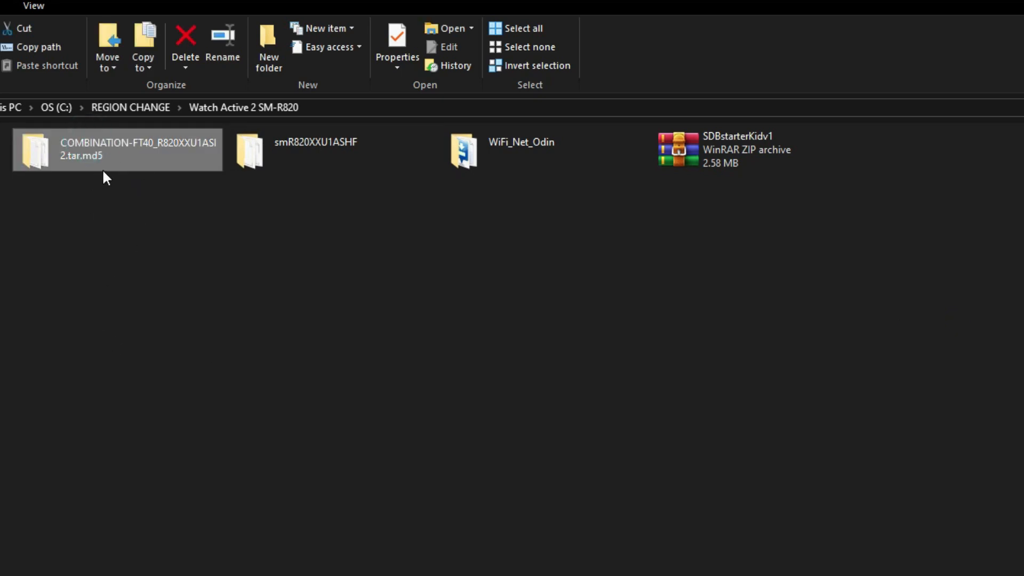
click(332, 149)
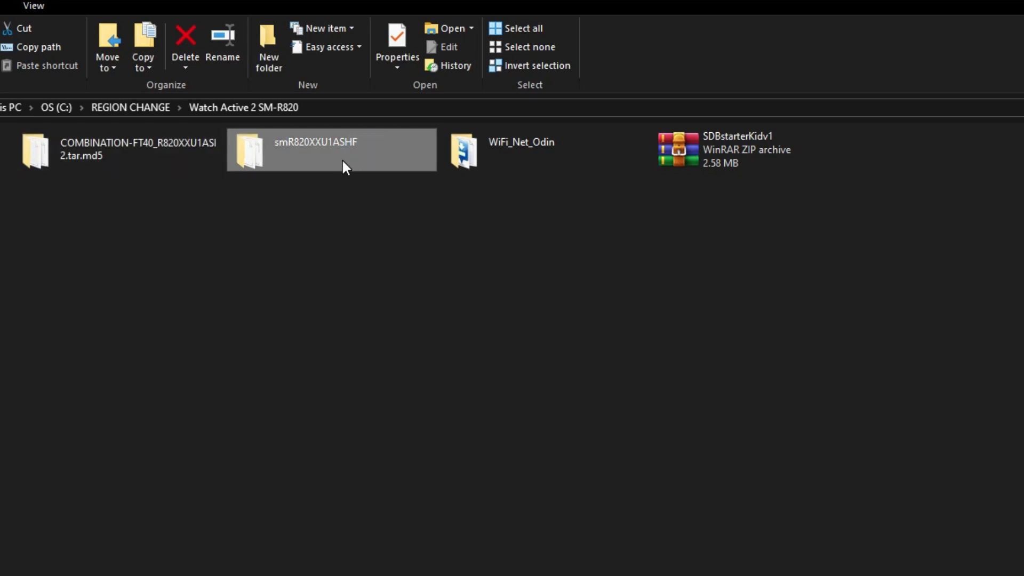
mouse_move(498, 124)
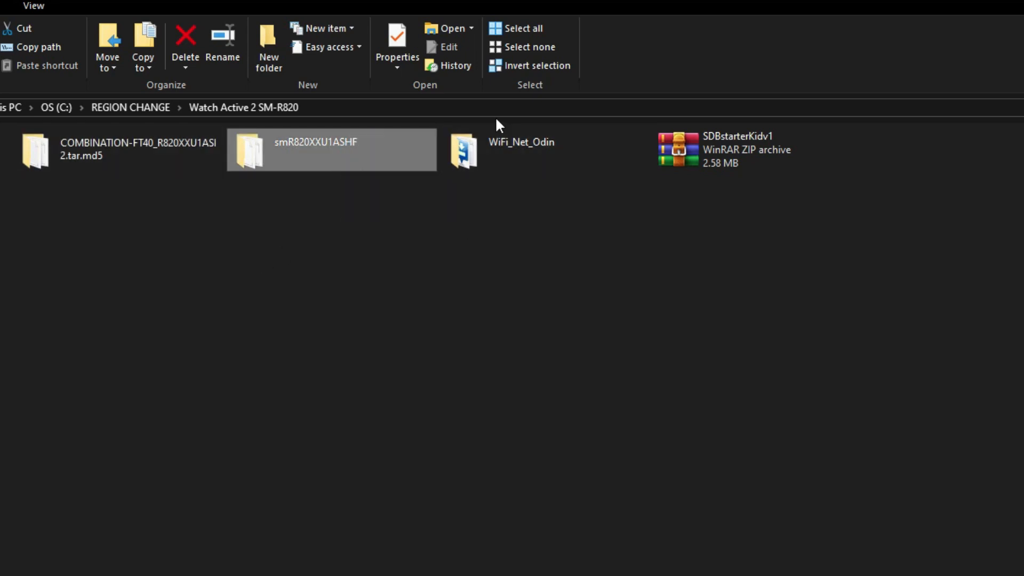
click(516, 156)
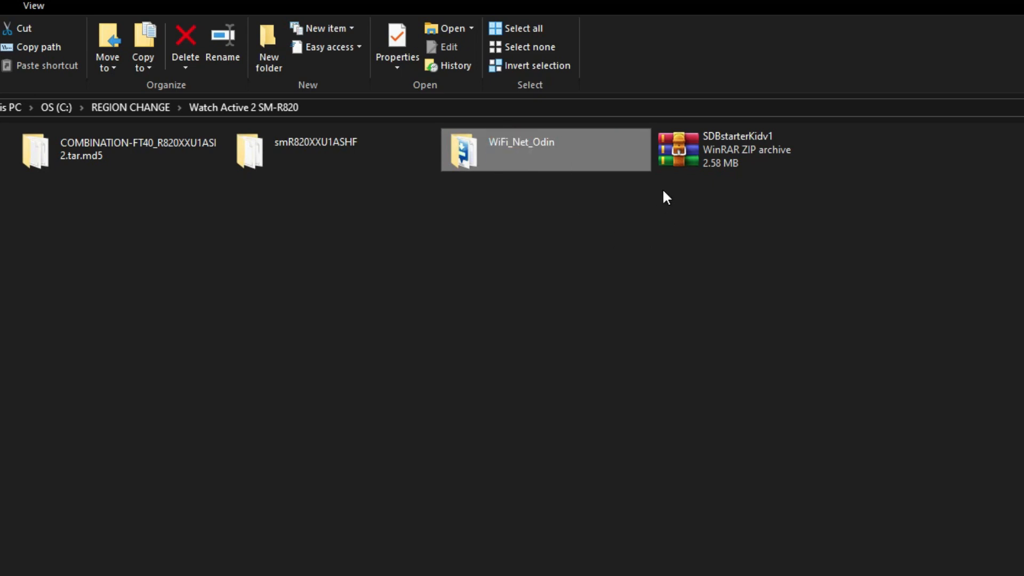
click(738, 149)
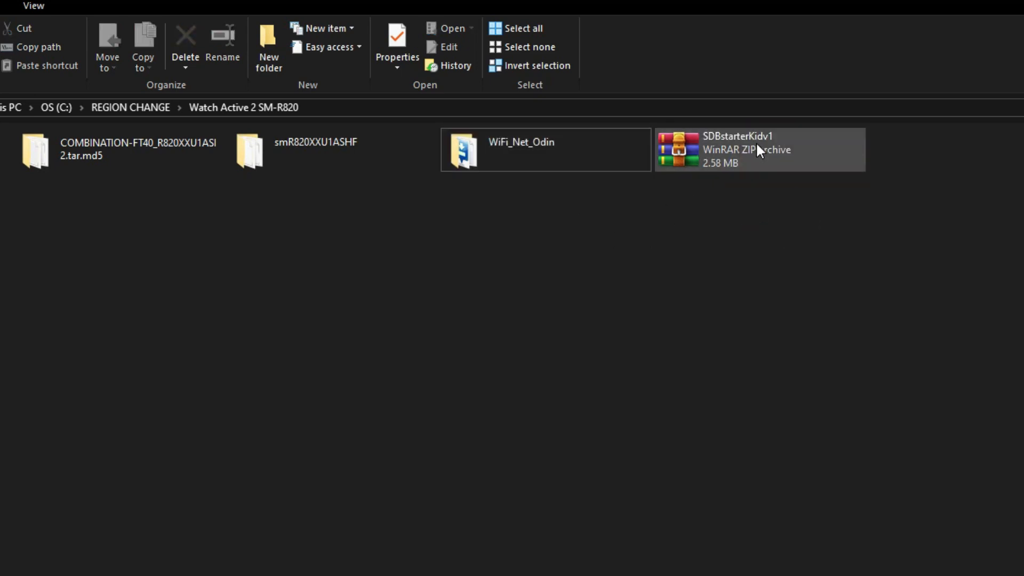
click(738, 150)
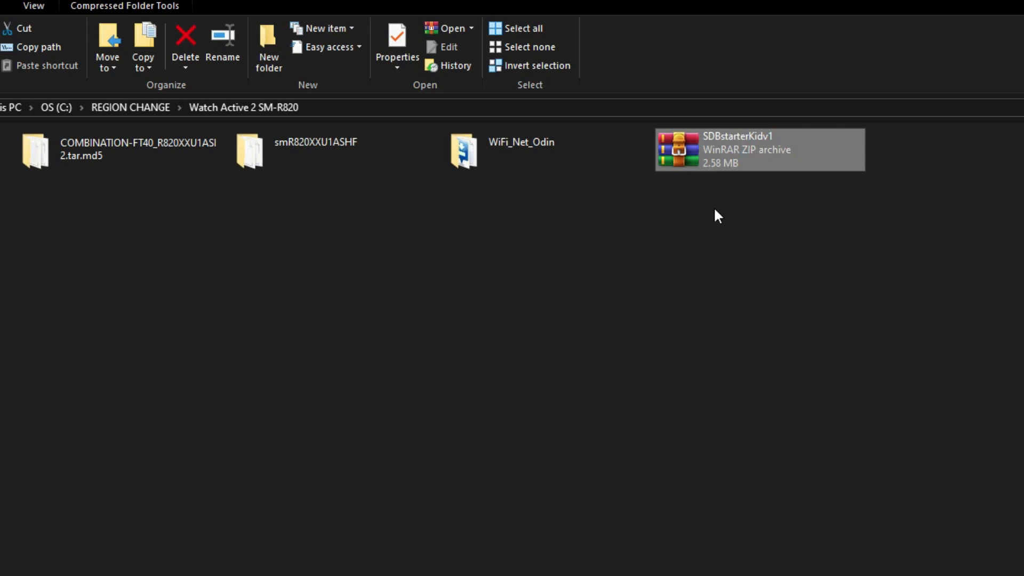